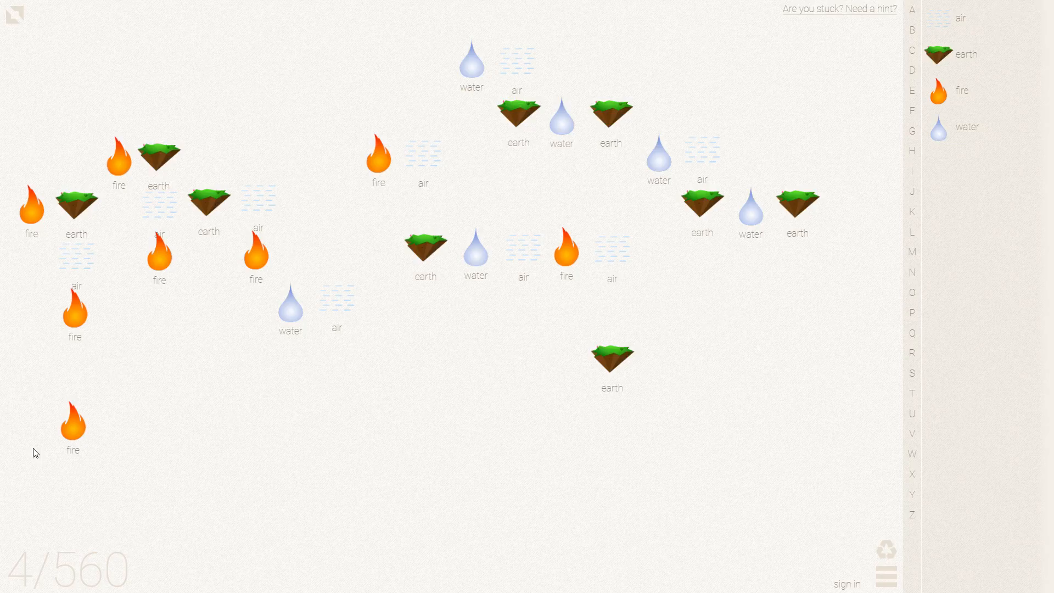
mouse_move(588, 299)
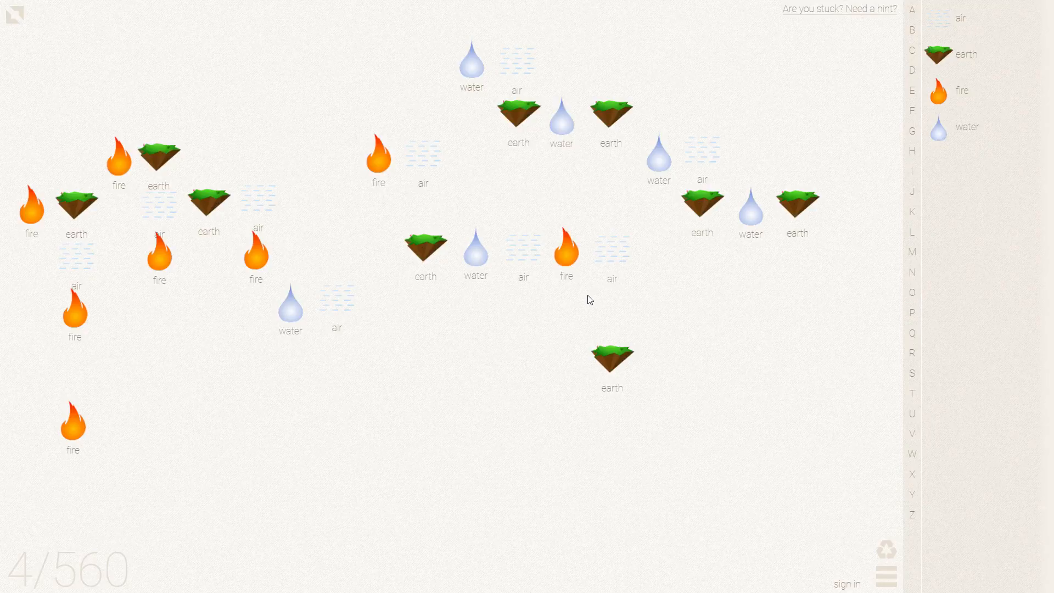
mouse_move(576, 286)
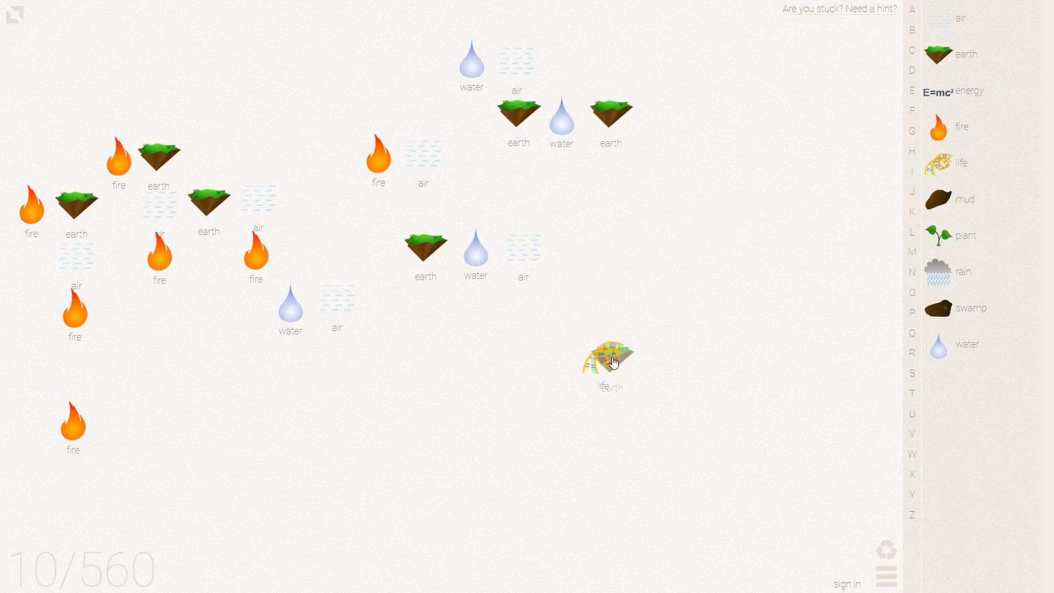
Drag elements together on the canvas to discover cold, human and sickness.
left_click(607, 362)
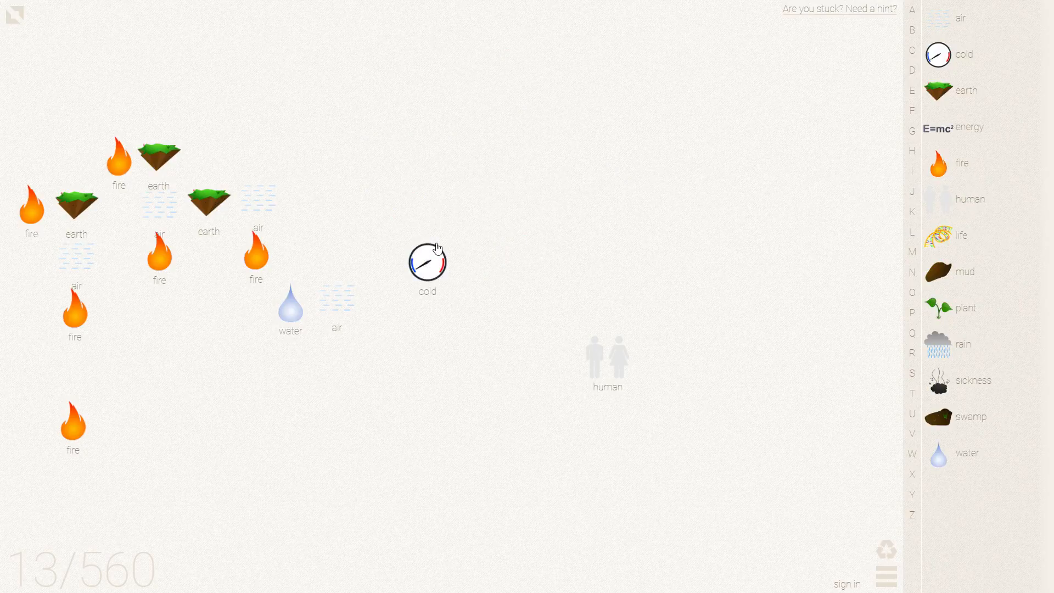
left_click_drag(427, 263, 299, 296)
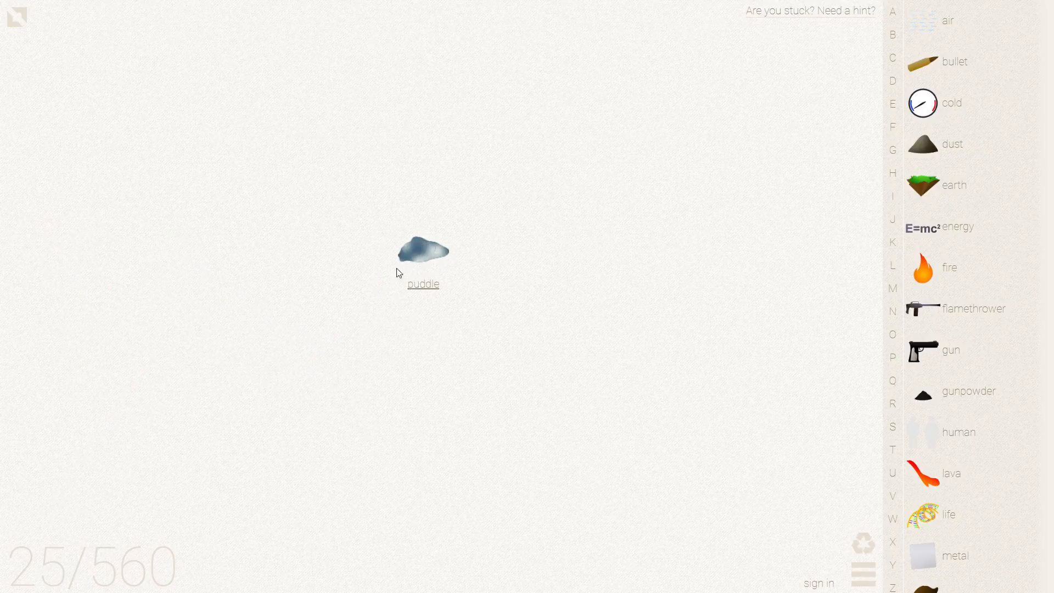
mouse_move(481, 298)
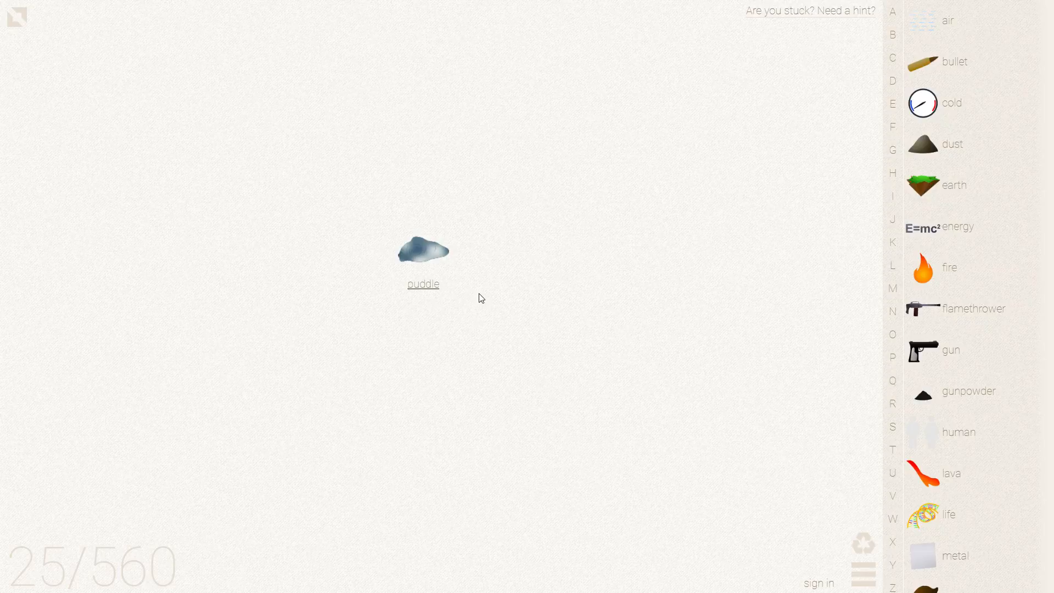
mouse_move(508, 262)
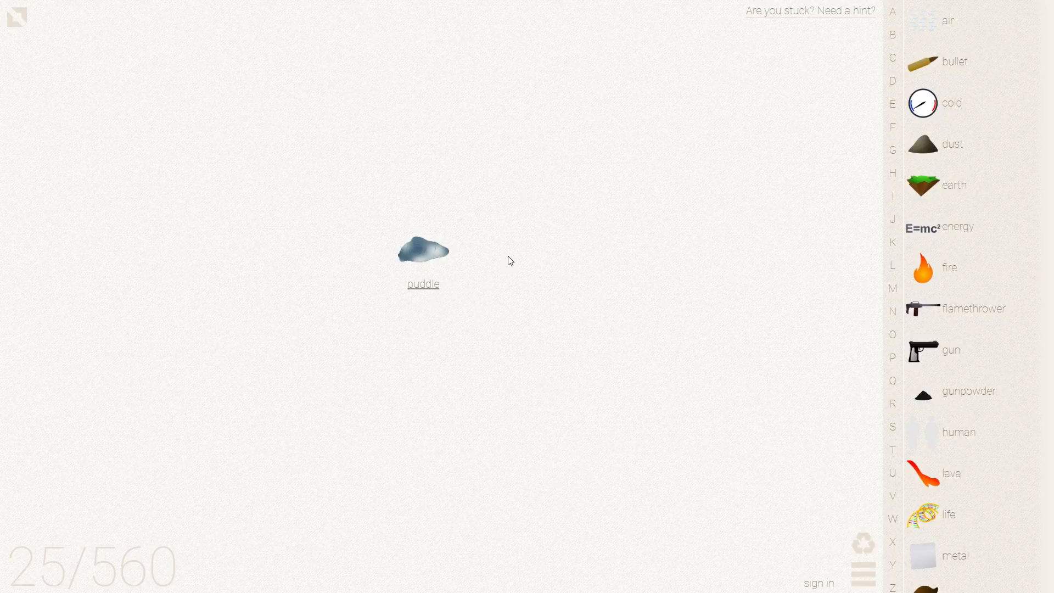